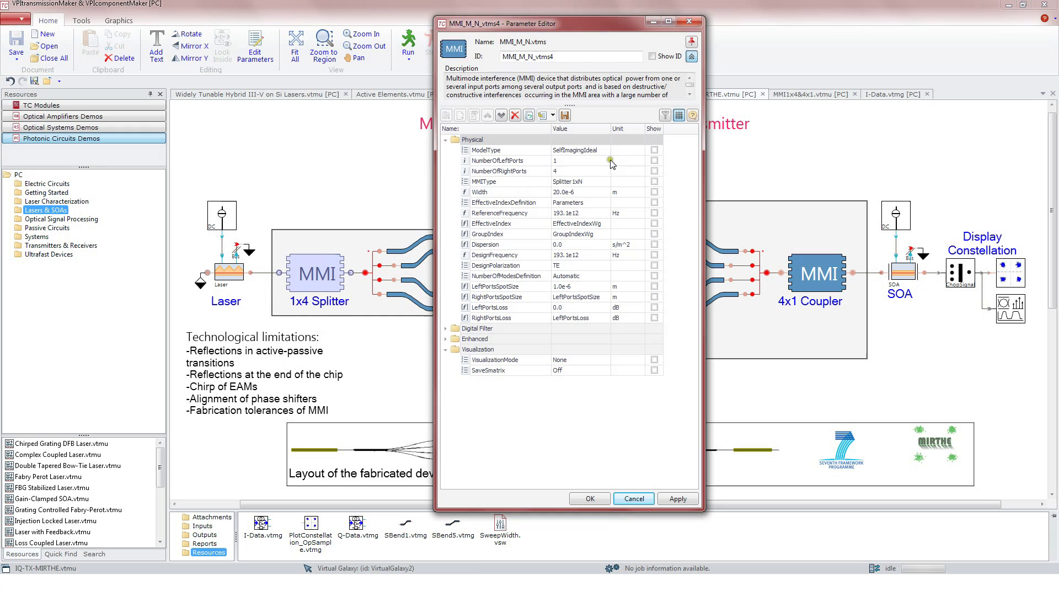
Keep the ideal self-imaging MMI model and check the MMI visualization mode setting.
click(607, 149)
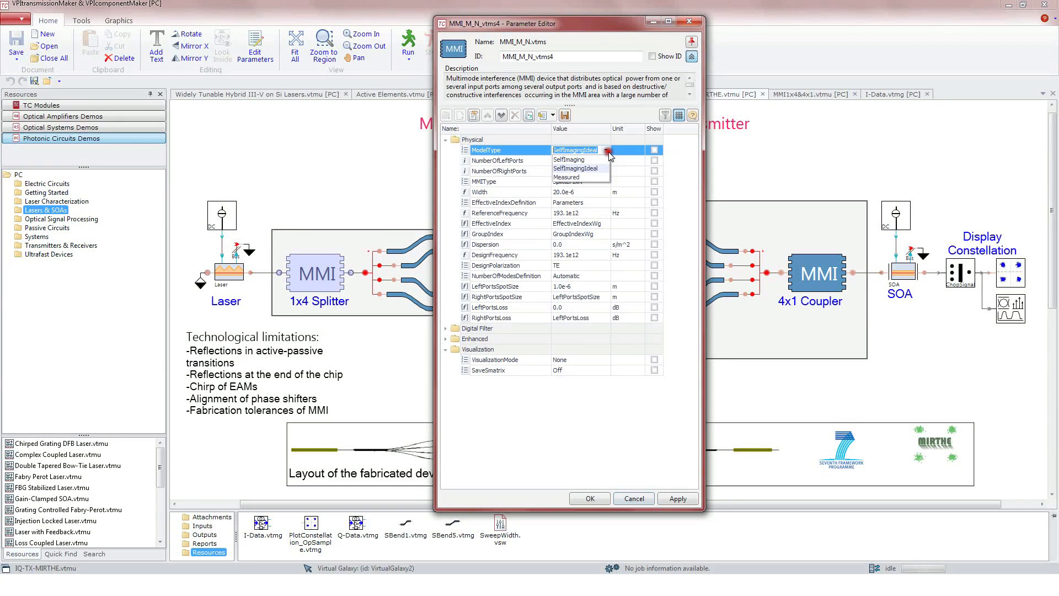
mouse_move(596, 177)
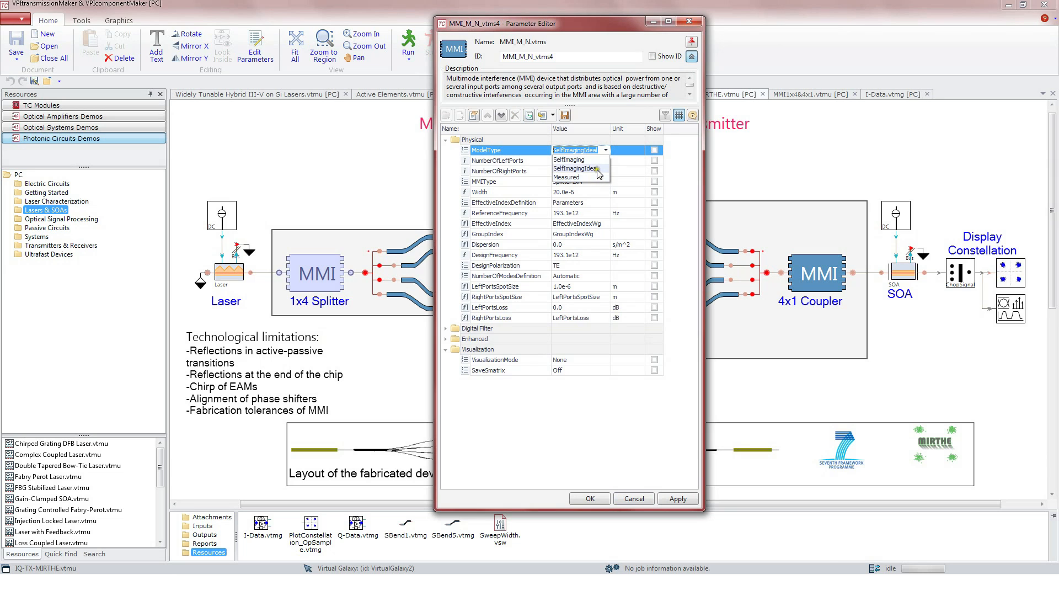
click(595, 168)
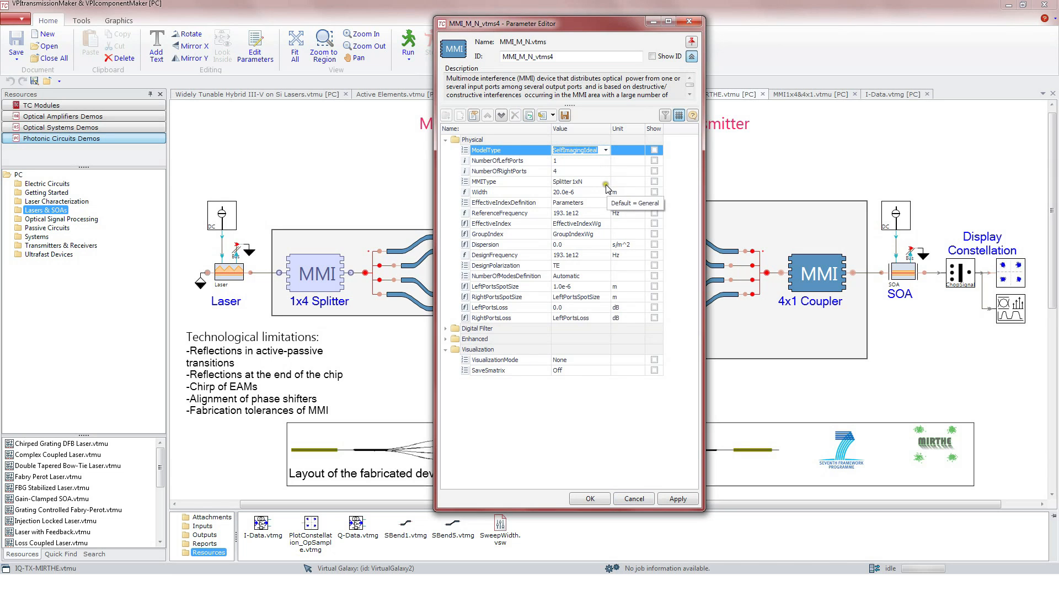
click(605, 181)
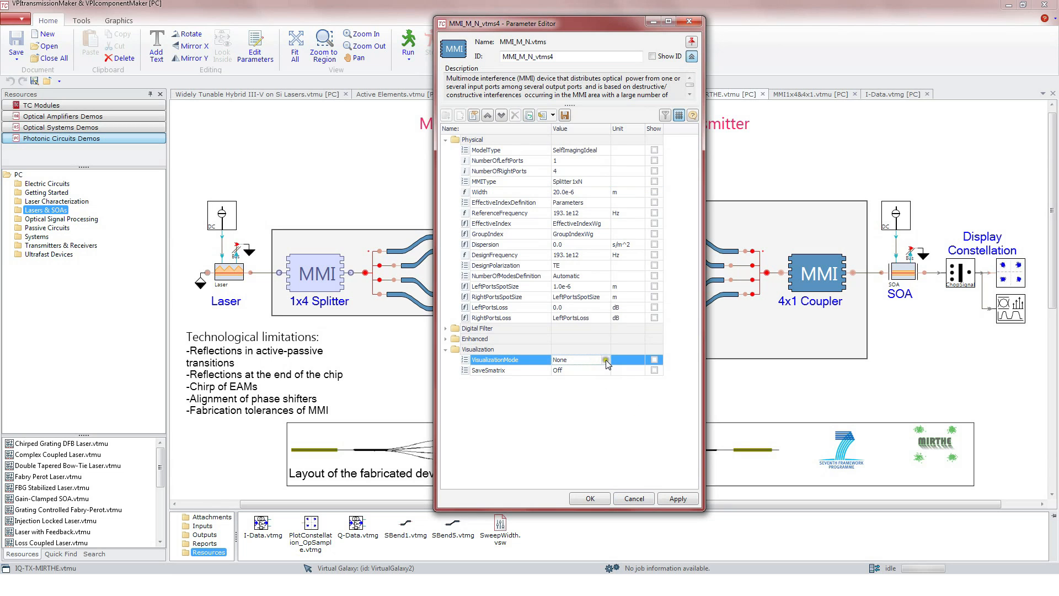
click(605, 358)
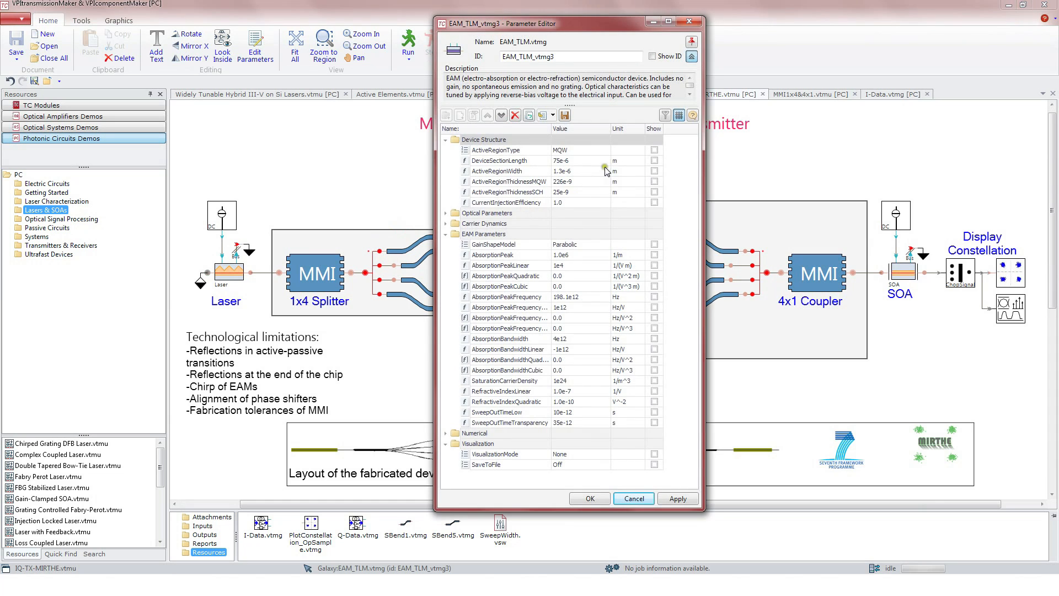
Review the EAM's ActiveRegionType, AbsorptionPeak and AbsorptionPeakFrequency parameters.
click(606, 150)
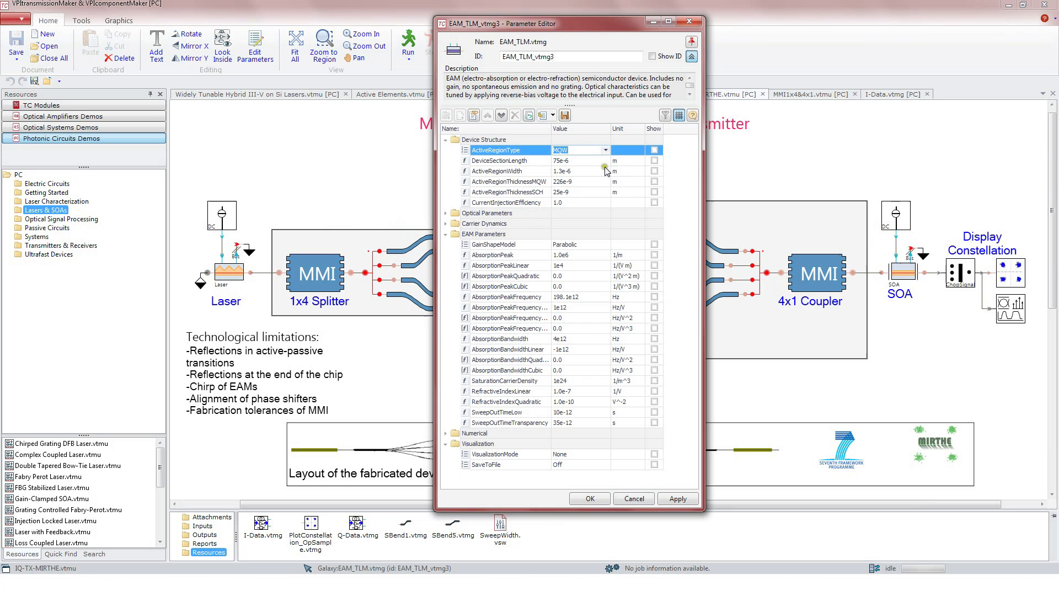
click(484, 233)
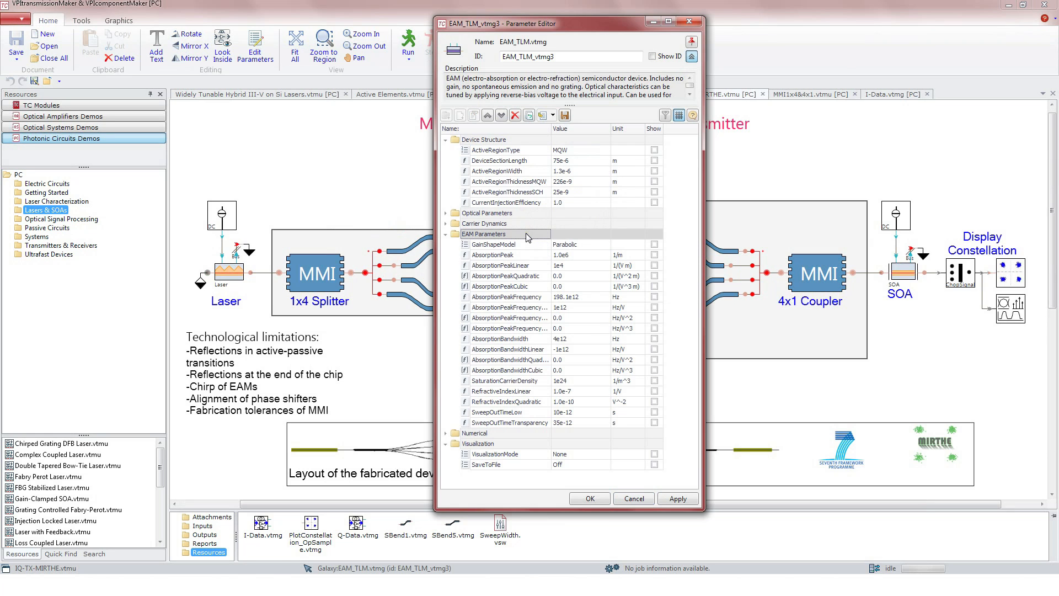
click(493, 255)
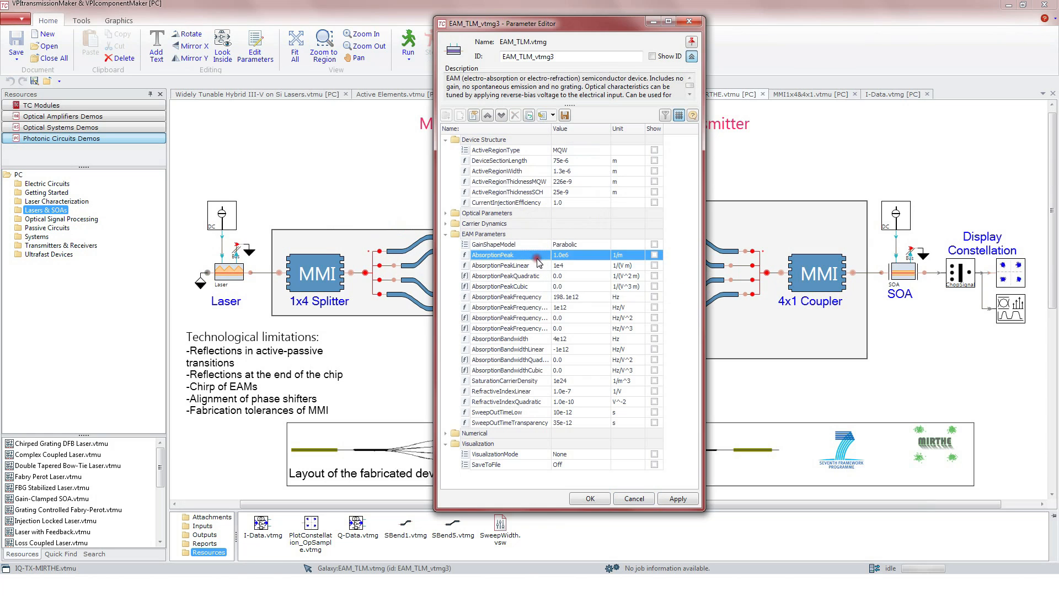
mouse_move(545, 300)
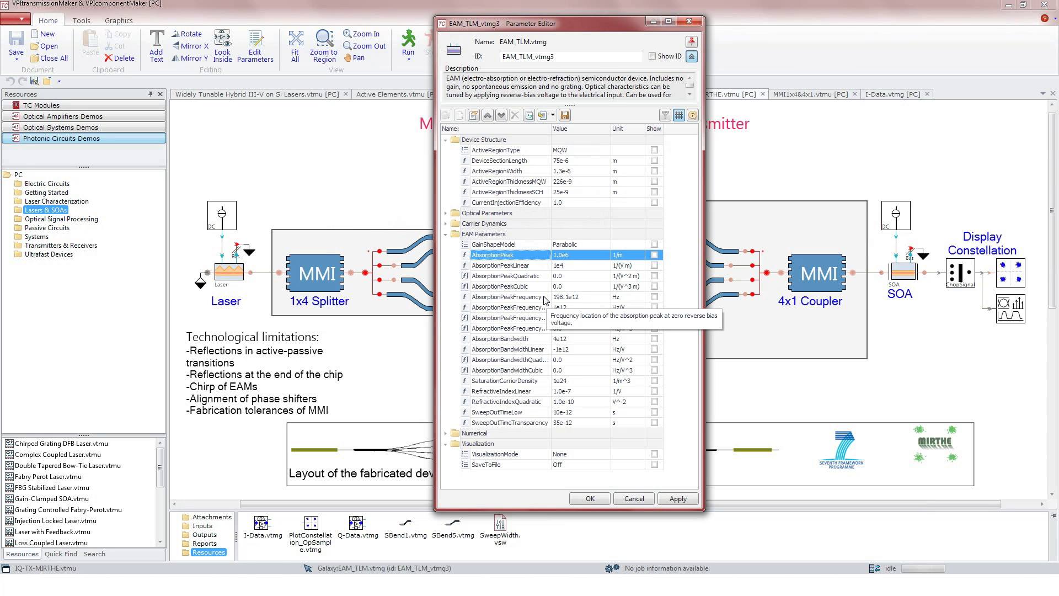
click(508, 296)
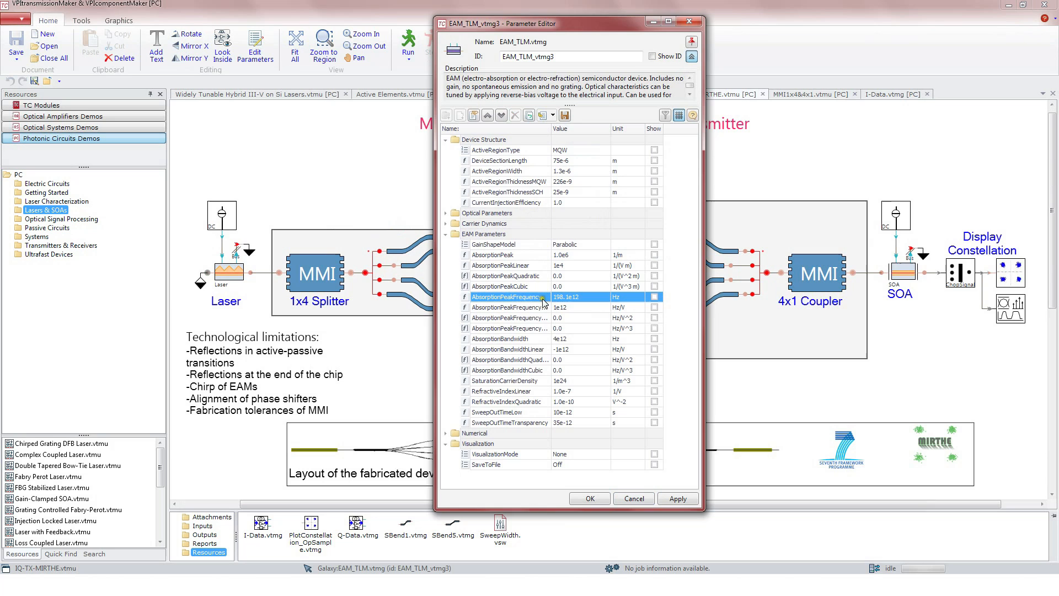
click(510, 243)
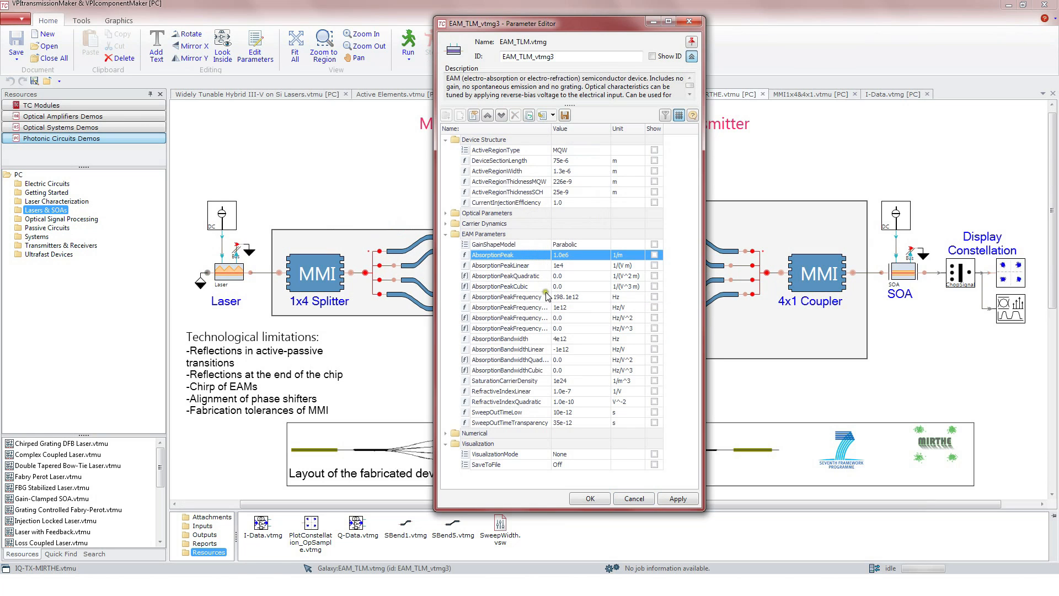
click(510, 297)
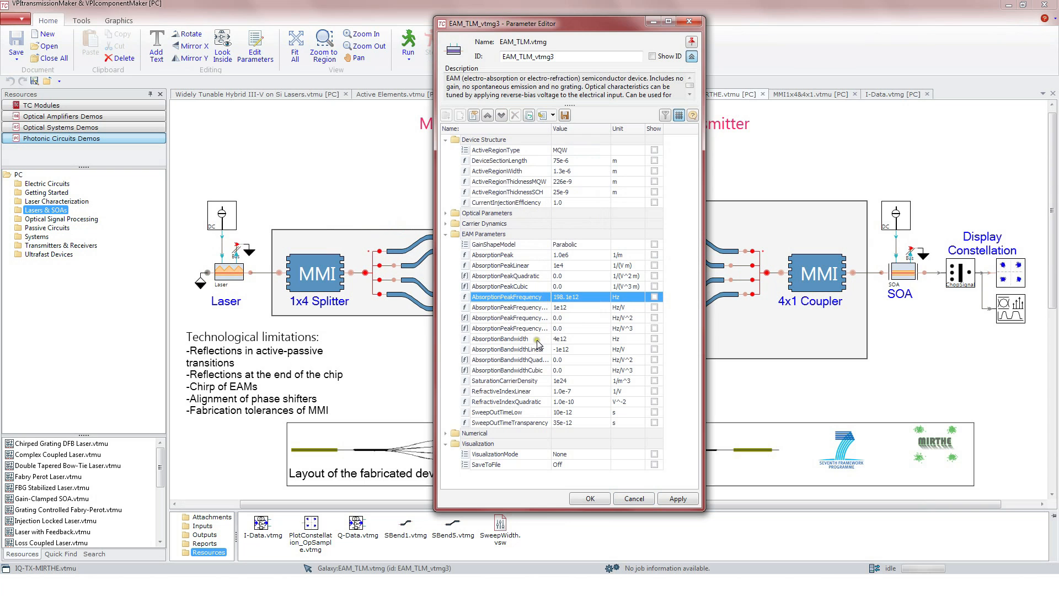
click(500, 338)
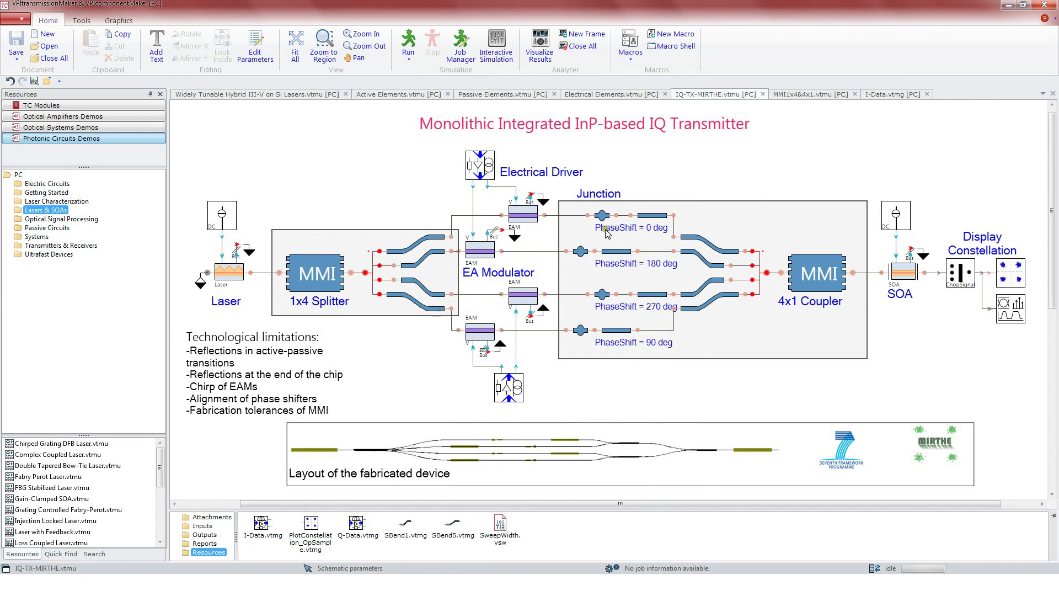
Select a waveguide junction element inside the Junction block of the IQ transmitter.
click(601, 216)
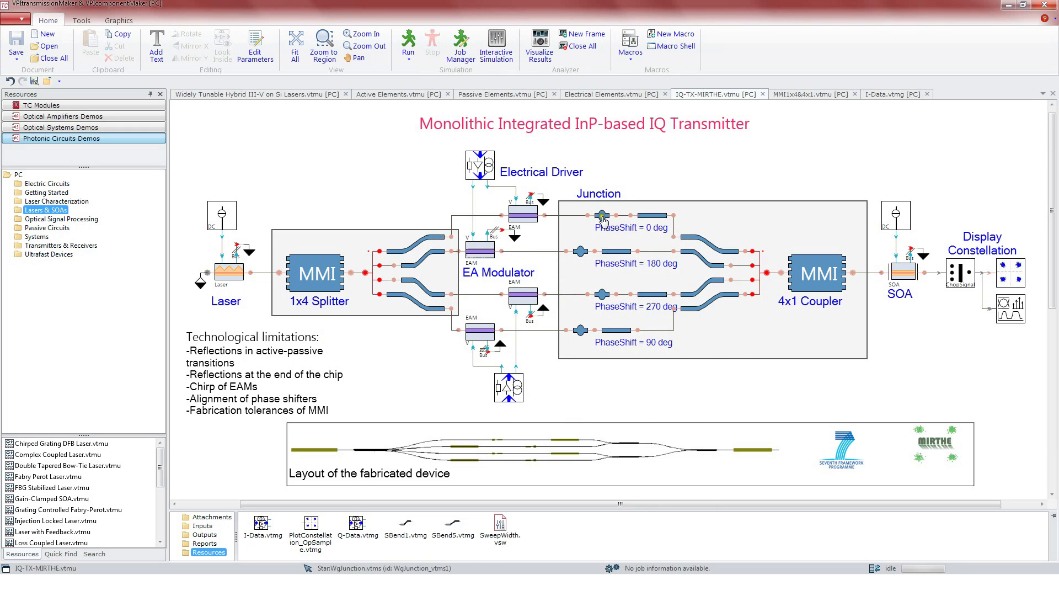